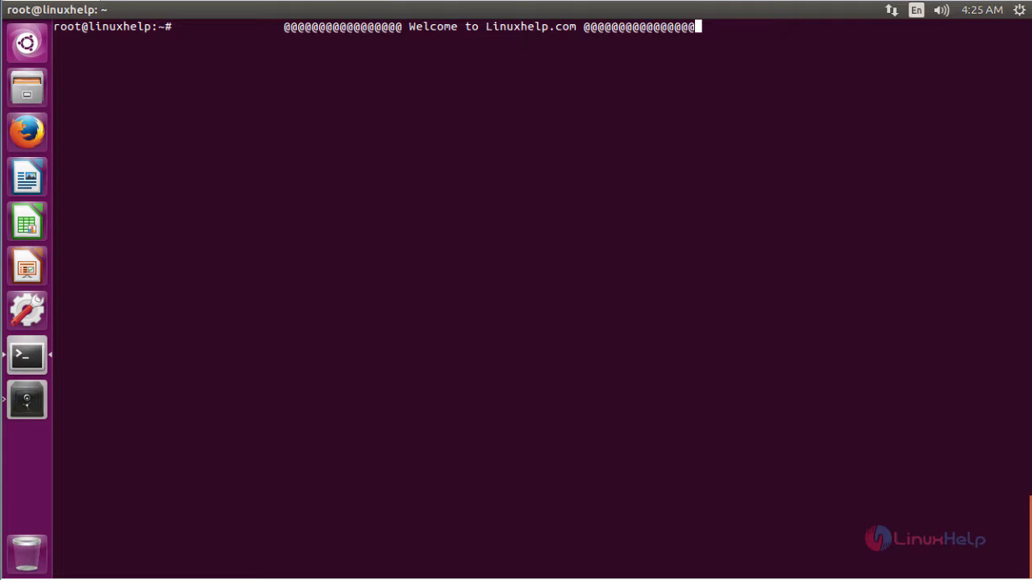
mouse_move(725, 31)
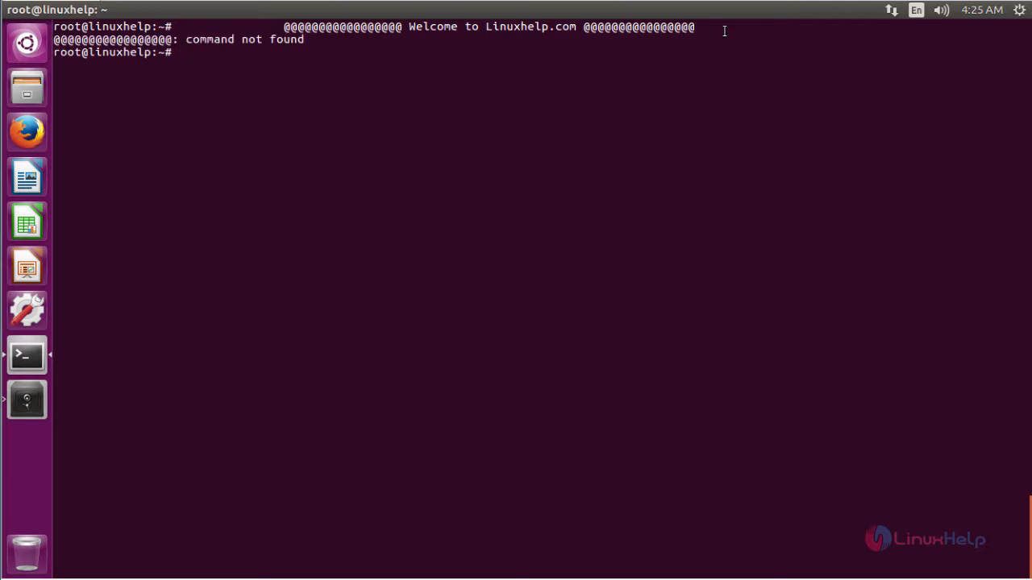
- Refresh the package lists with apt-get update at the root prompt
text(apt-get update)
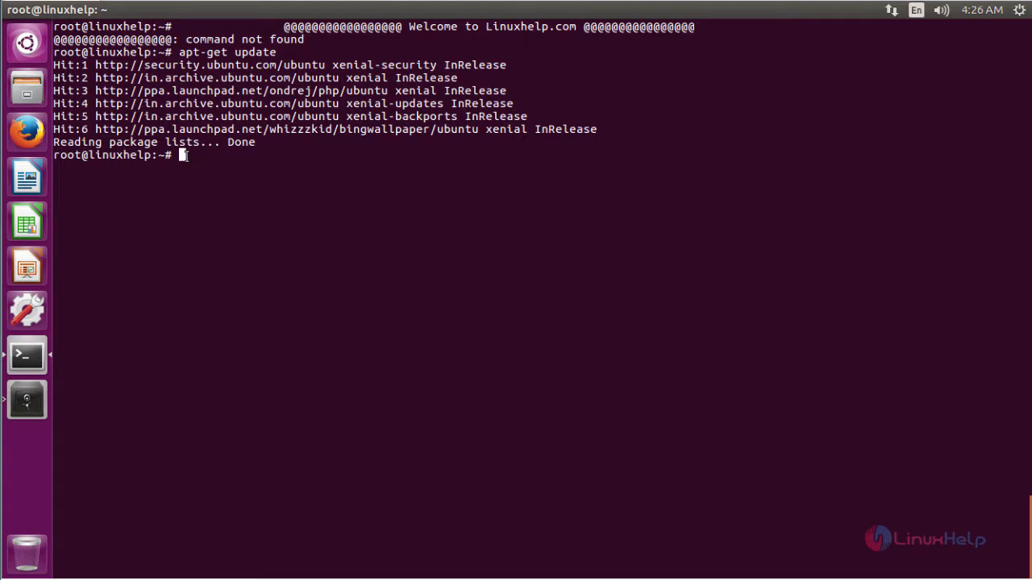
- Download min_1.3.1_amd64.deb from the GitHub v1.3.1 release with wget, then prepare its dpkg -i command
text(wget https://github.com/minbrowser/min/releases/download/v1.3.1/min_1.3.1_amd64.deb)
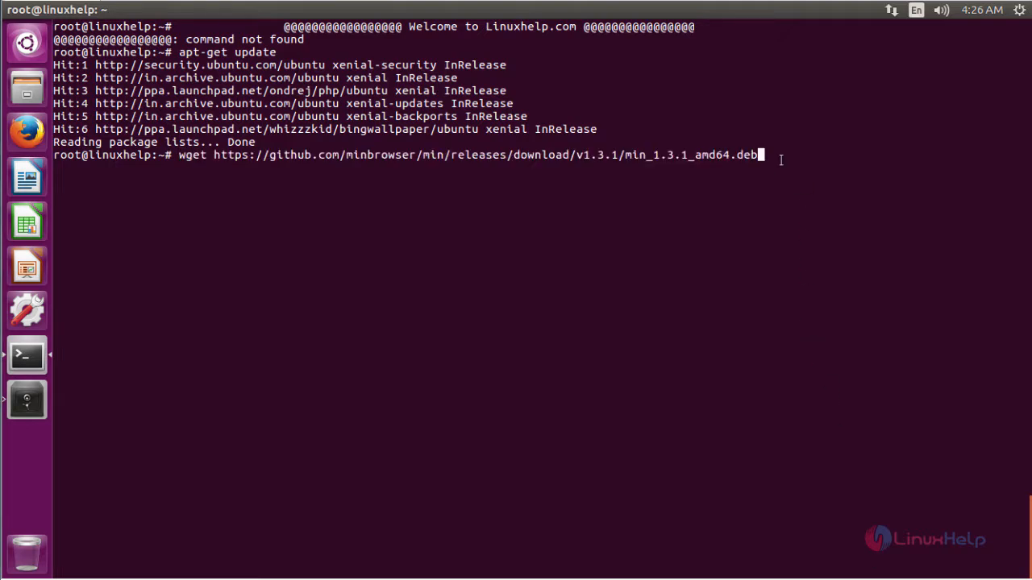
key(Return)
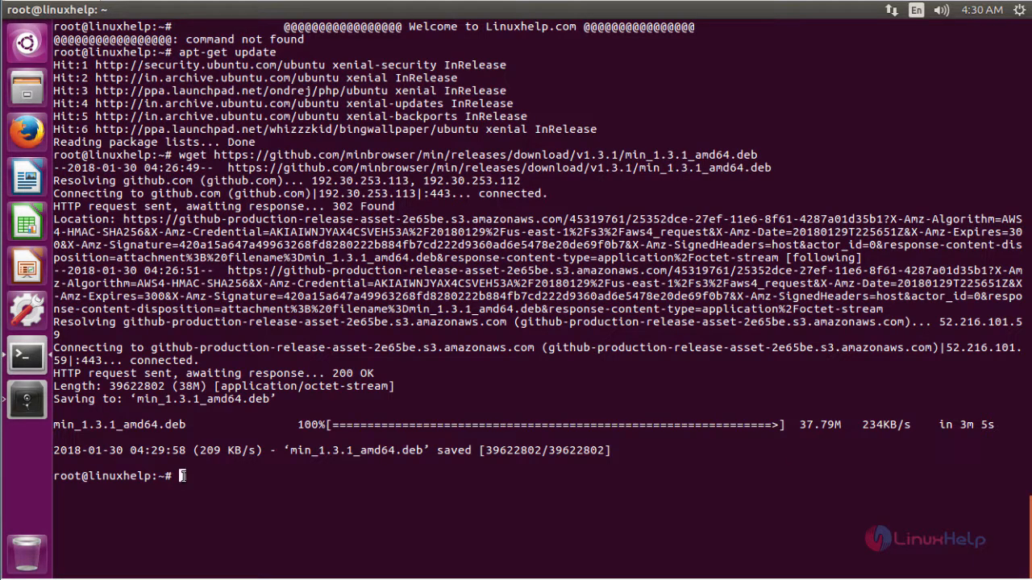
text(dpkg -i min_1.3.1_amd64.deb)
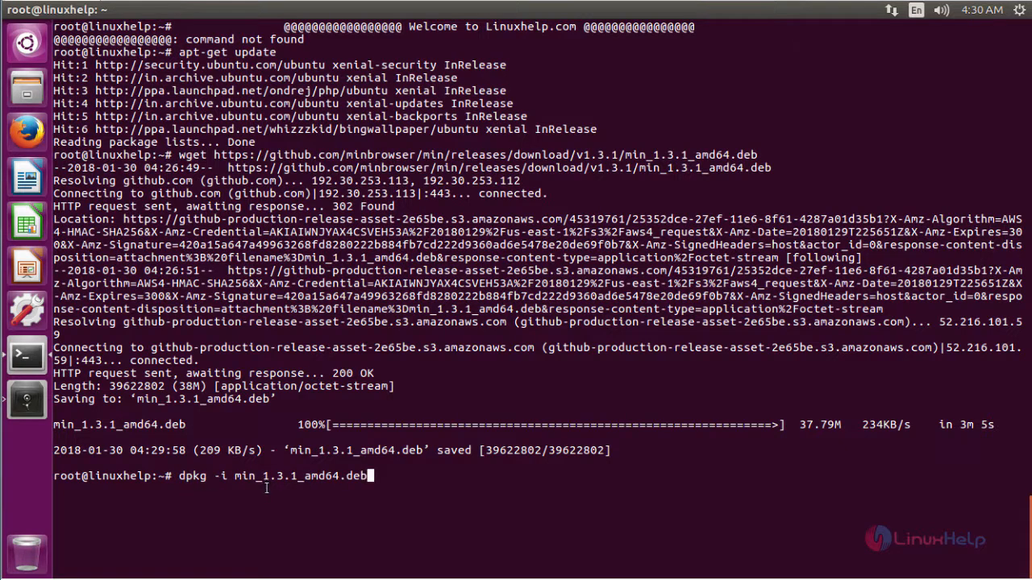
- Run dpkg -i min_1.3.1_amd64.deb so Min 1.3.1 is unpacked and set up
key(Return)
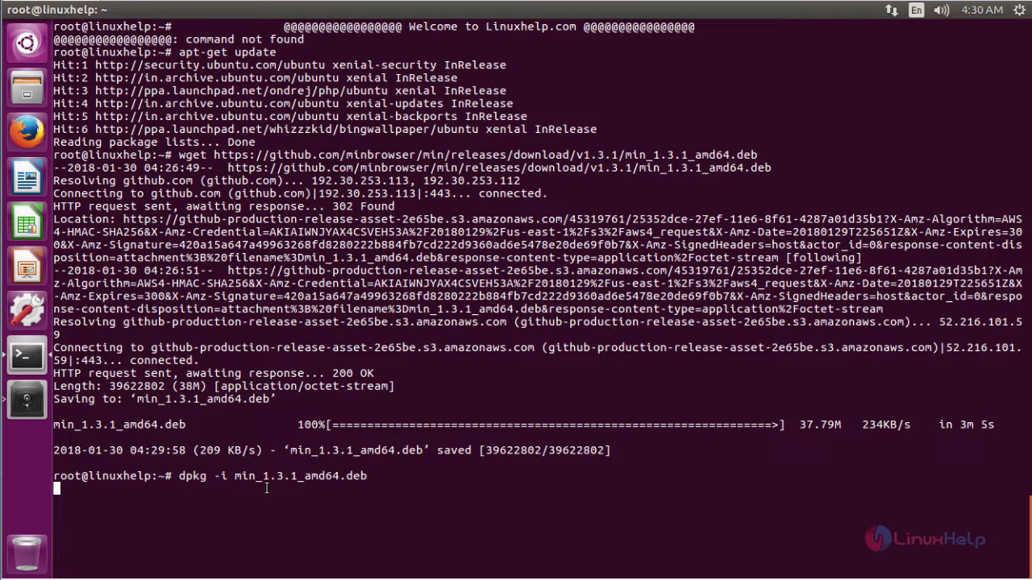
key(Return)
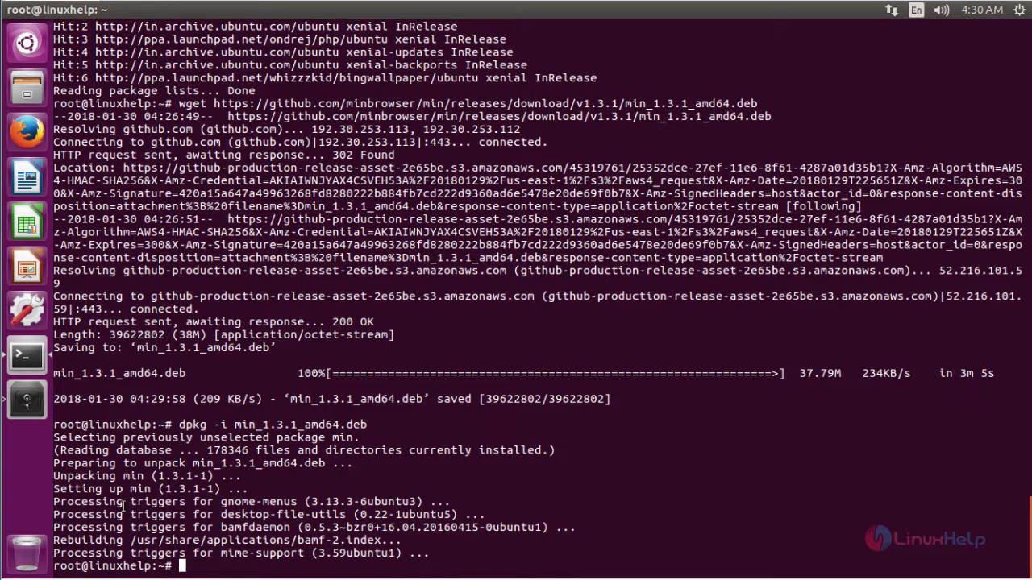
mouse_move(24, 47)
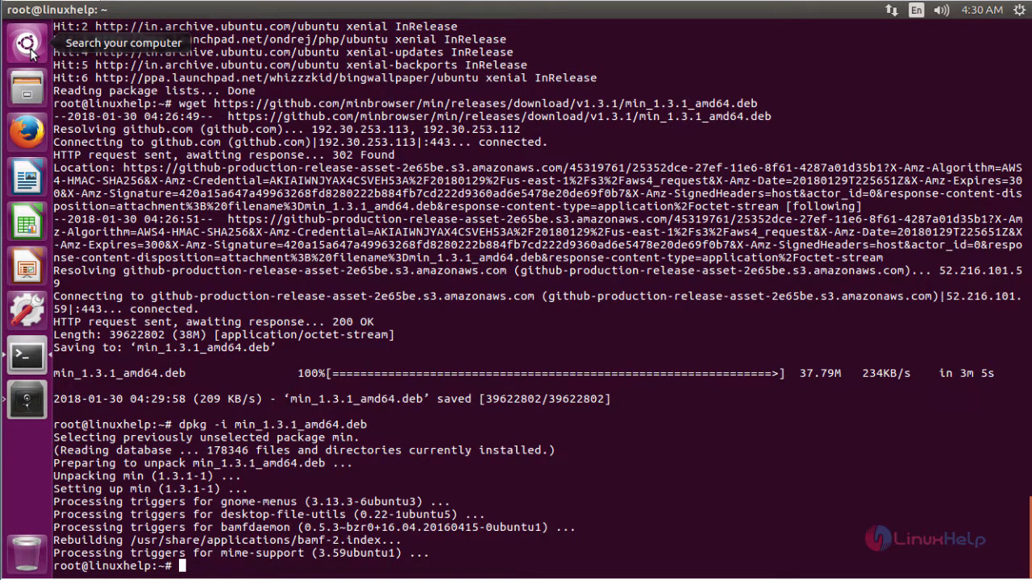
- Search the Ubuntu Dash for 'min' and launch the Min browser
click(25, 35)
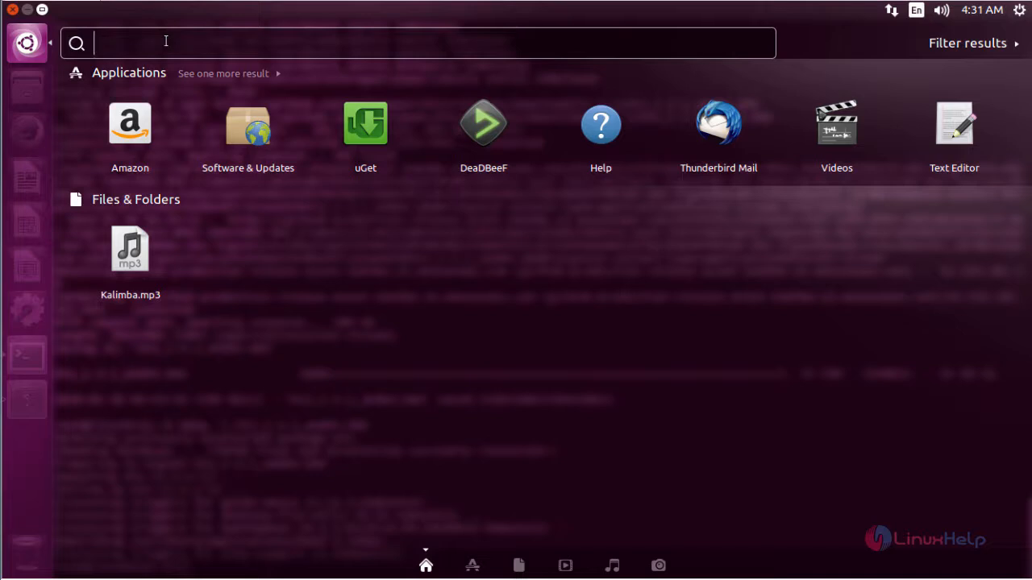
text(min)
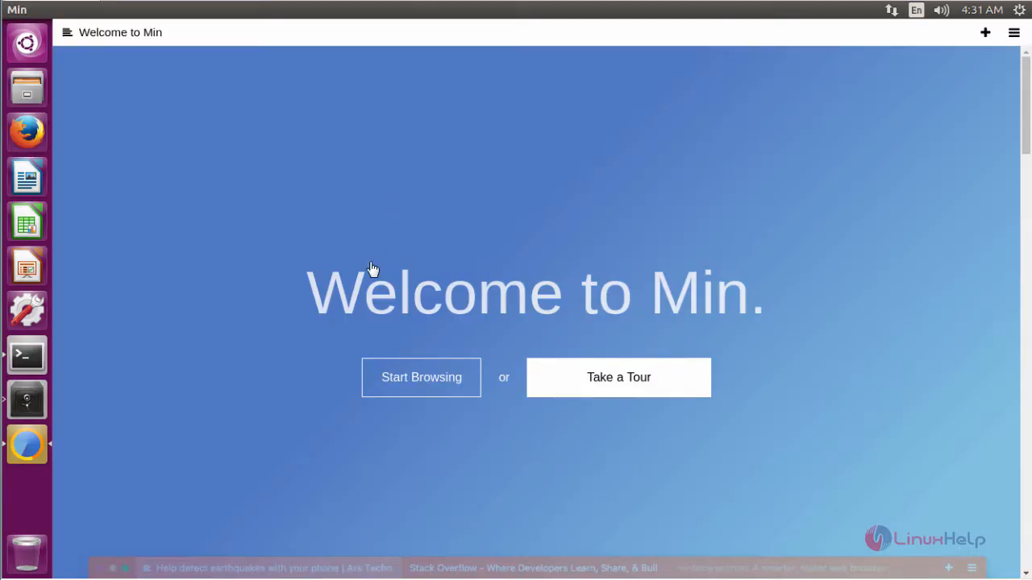
mouse_move(391, 423)
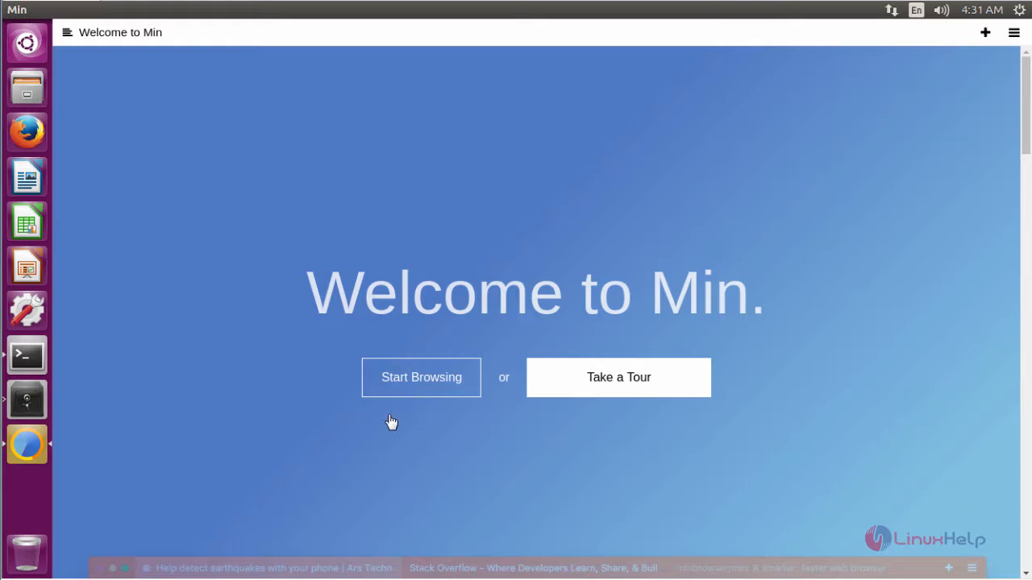
mouse_move(542, 461)
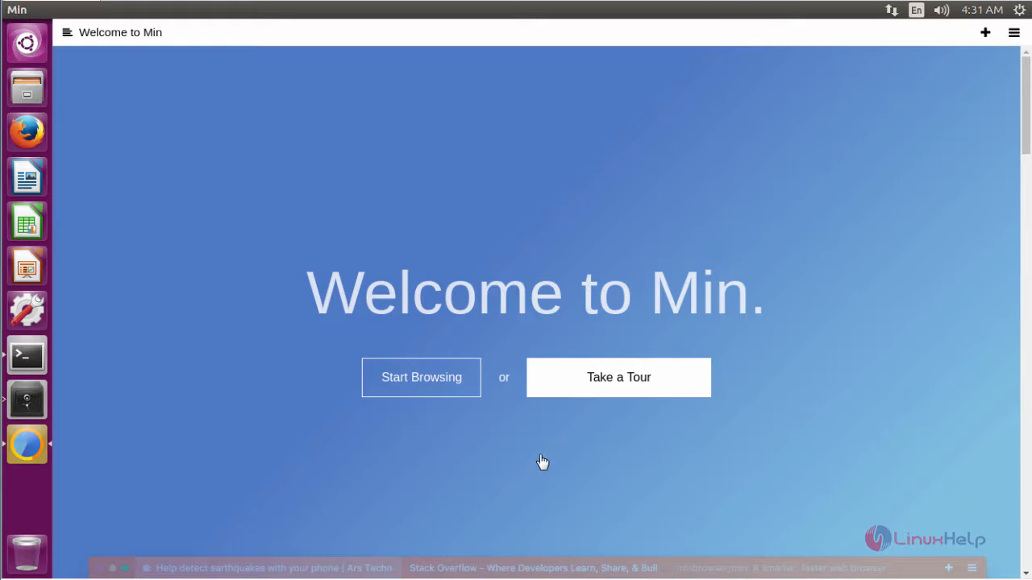
mouse_move(171, 187)
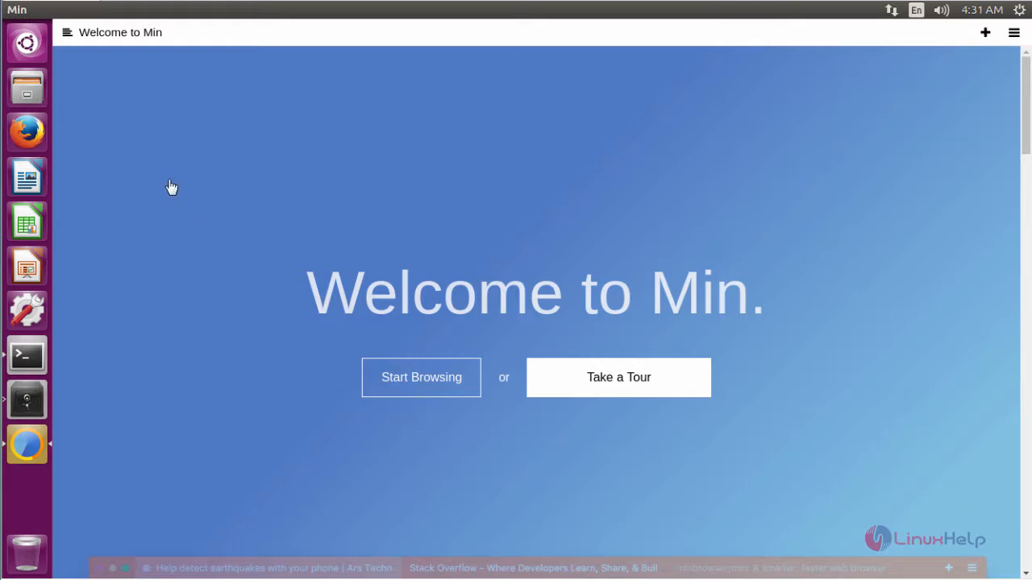
mouse_move(604, 445)
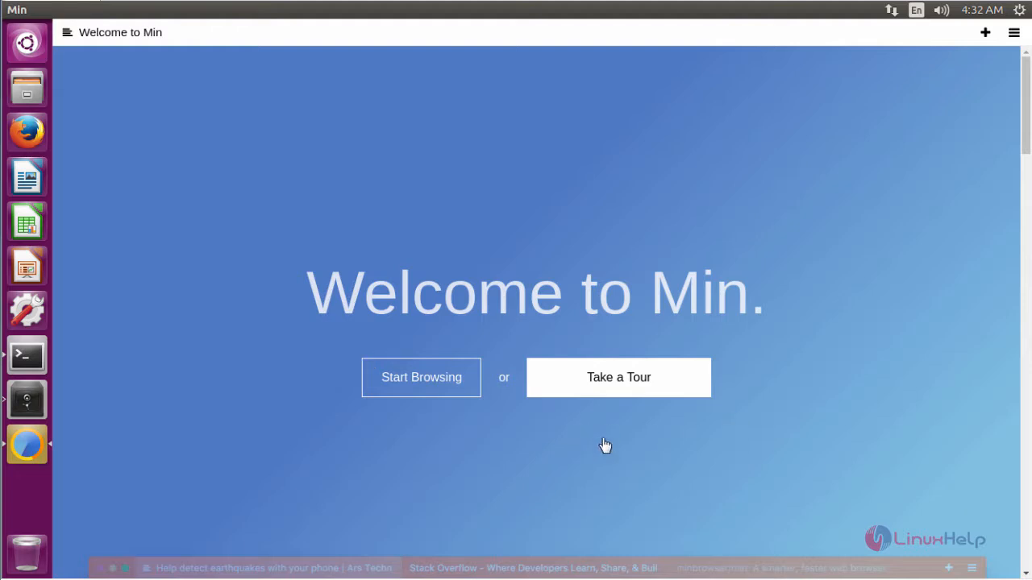
mouse_move(423, 377)
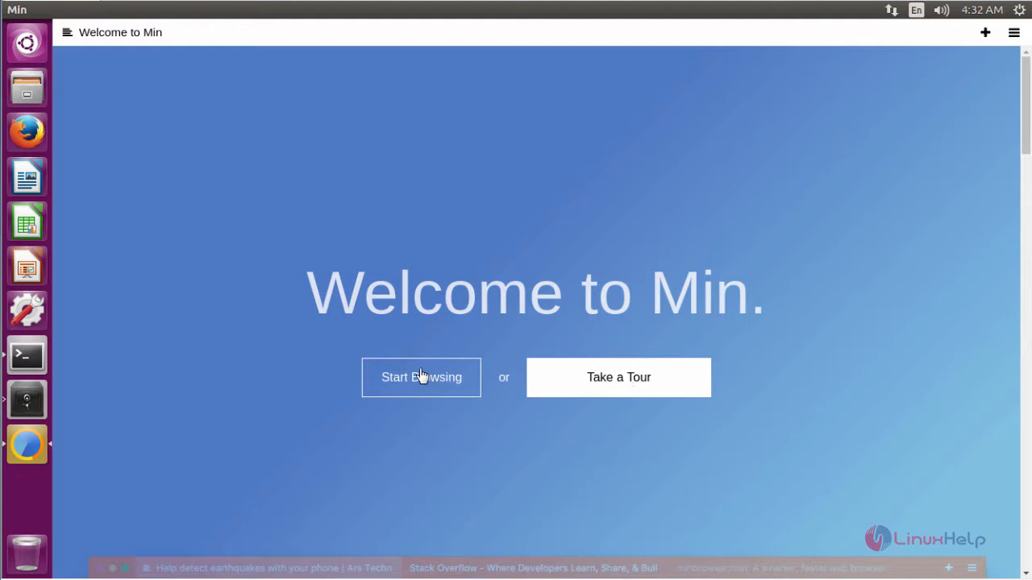
- Leave the Welcome to Min page via Start Browsing, landing on the Google homepage
click(421, 378)
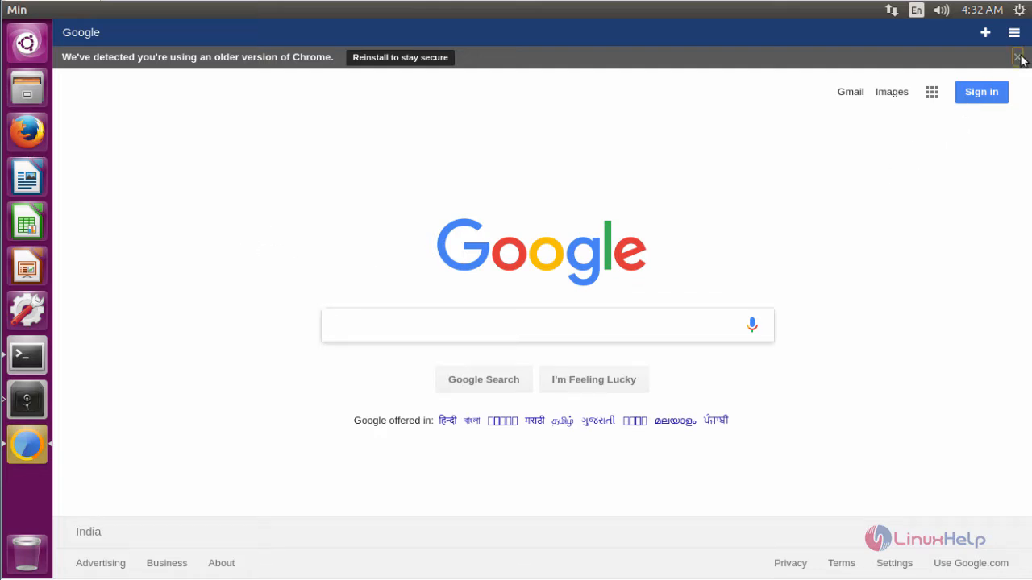
- Dismiss the 'older version of Chrome' warning bar, leaving a clean Google page
click(1016, 58)
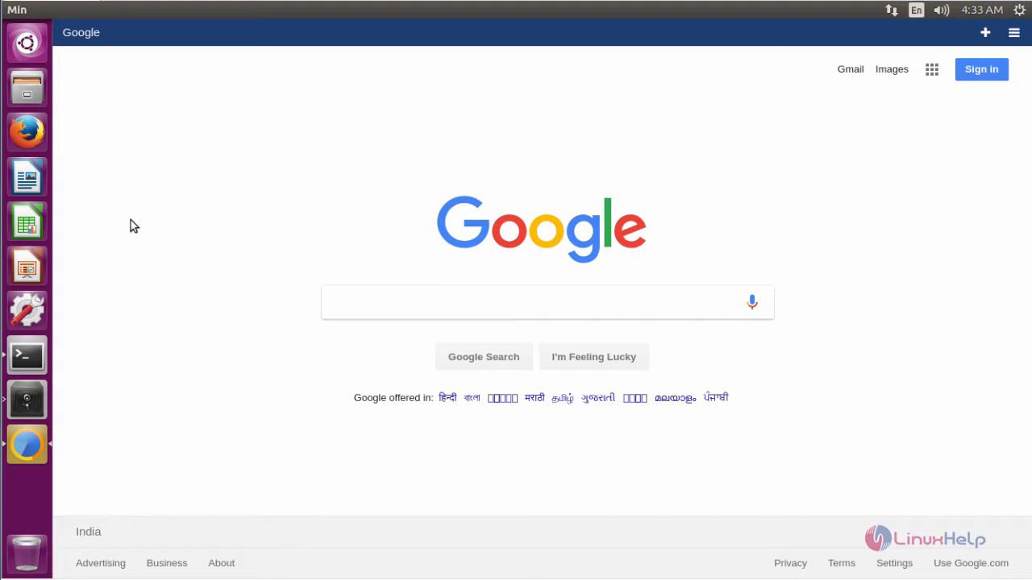
mouse_move(206, 242)
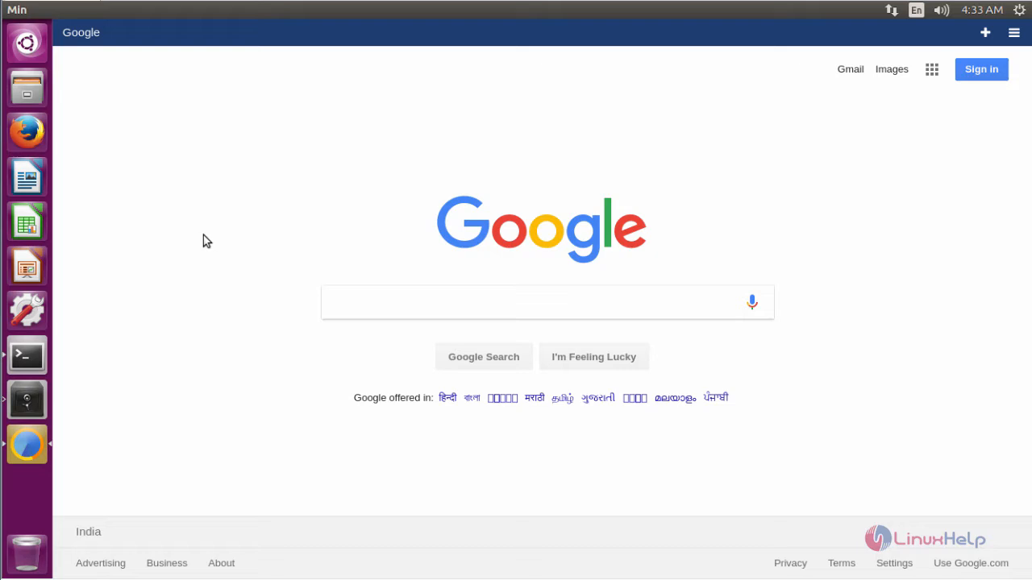
mouse_move(214, 292)
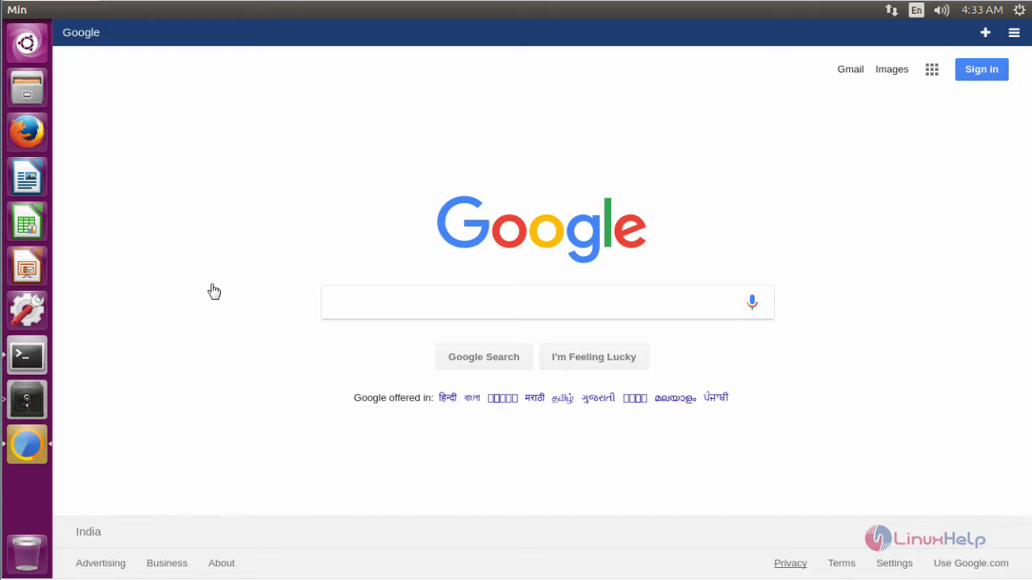